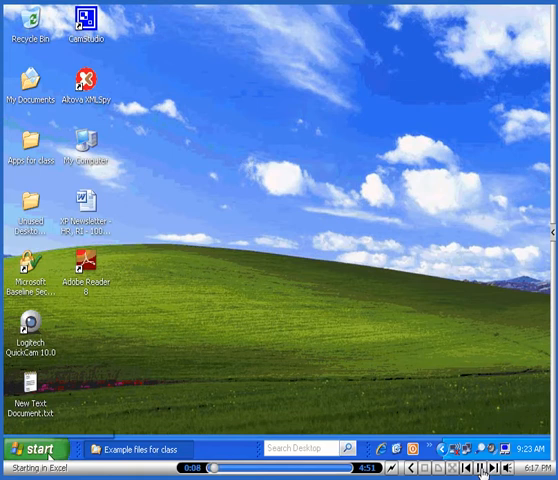
Step: Open the Windows XP Start menu from the taskbar
click(33, 447)
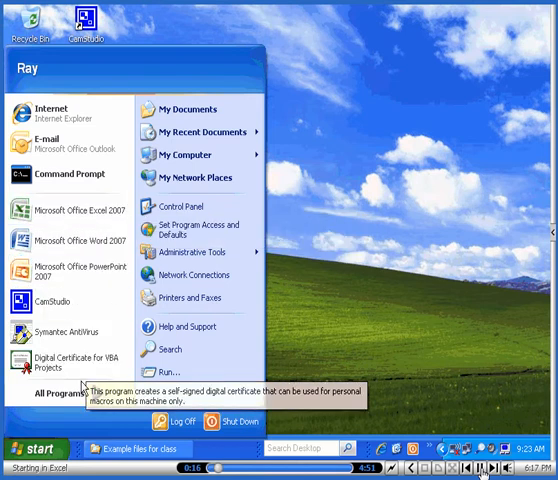
Step: Launch Microsoft Office Excel 2007 from All Programs to get a blank Book1
click(50, 393)
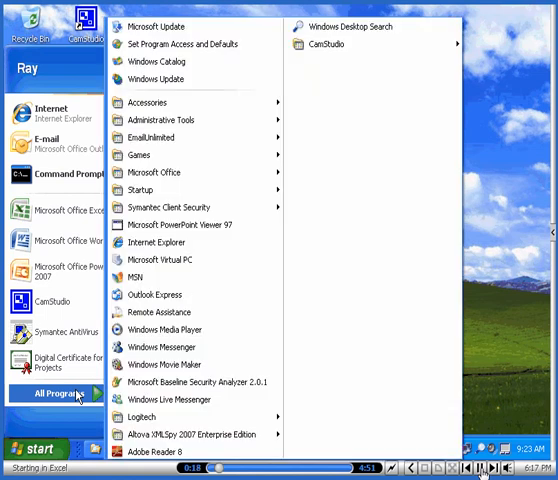
mouse_move(165, 329)
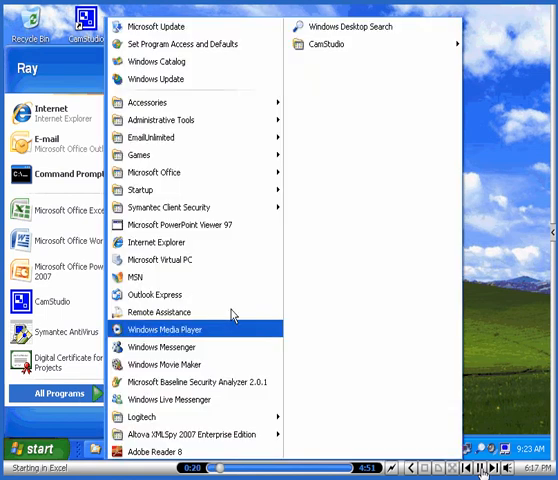
mouse_move(155, 172)
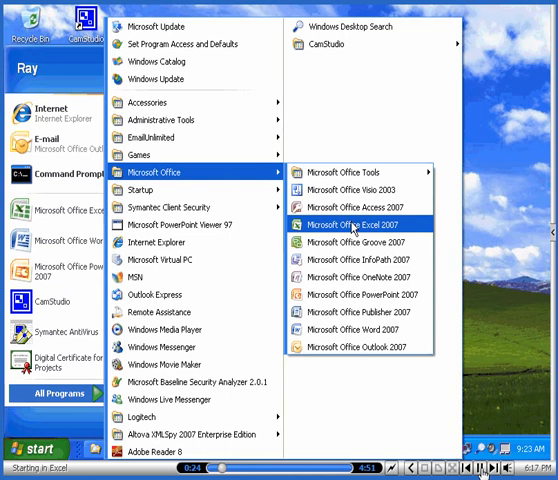
click(352, 224)
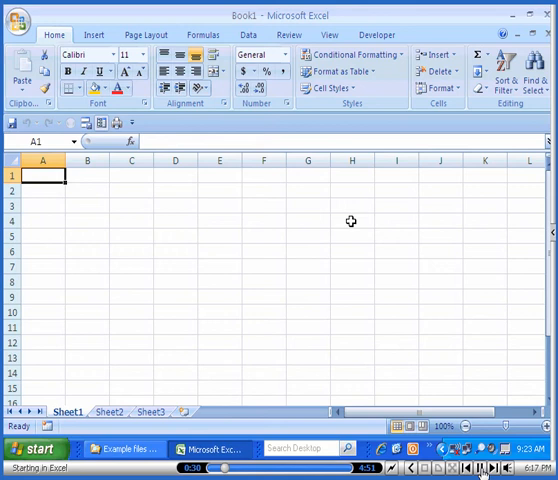
mouse_move(279, 132)
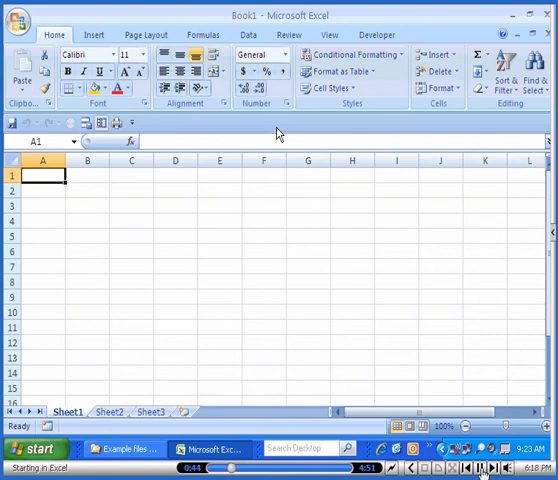
mouse_move(122, 25)
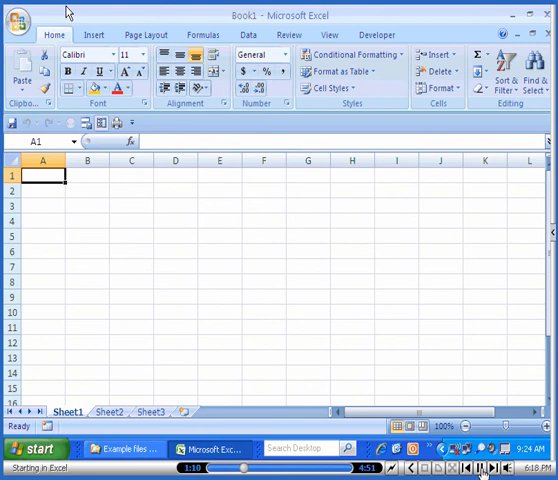
mouse_move(18, 20)
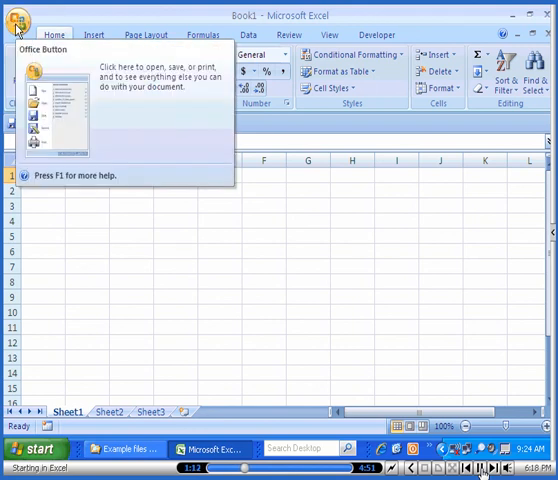
Step: Open the Office Button menu with file commands and recent documents
click(20, 18)
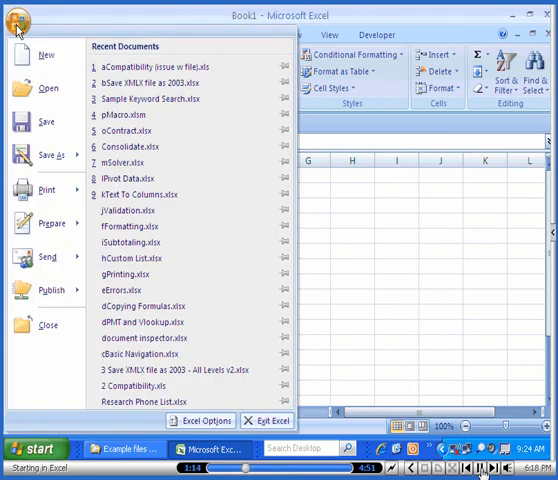